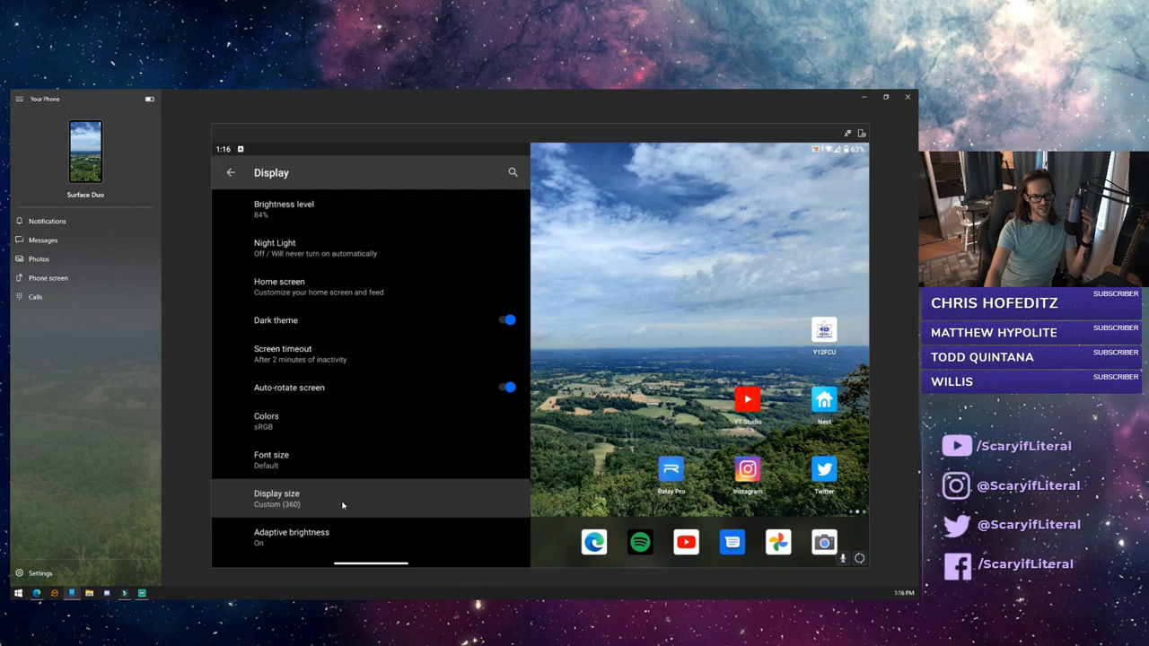
# Step: Drag the Duo's display size slider from Custom (360) through Default to Small
pyautogui.click(276, 498)
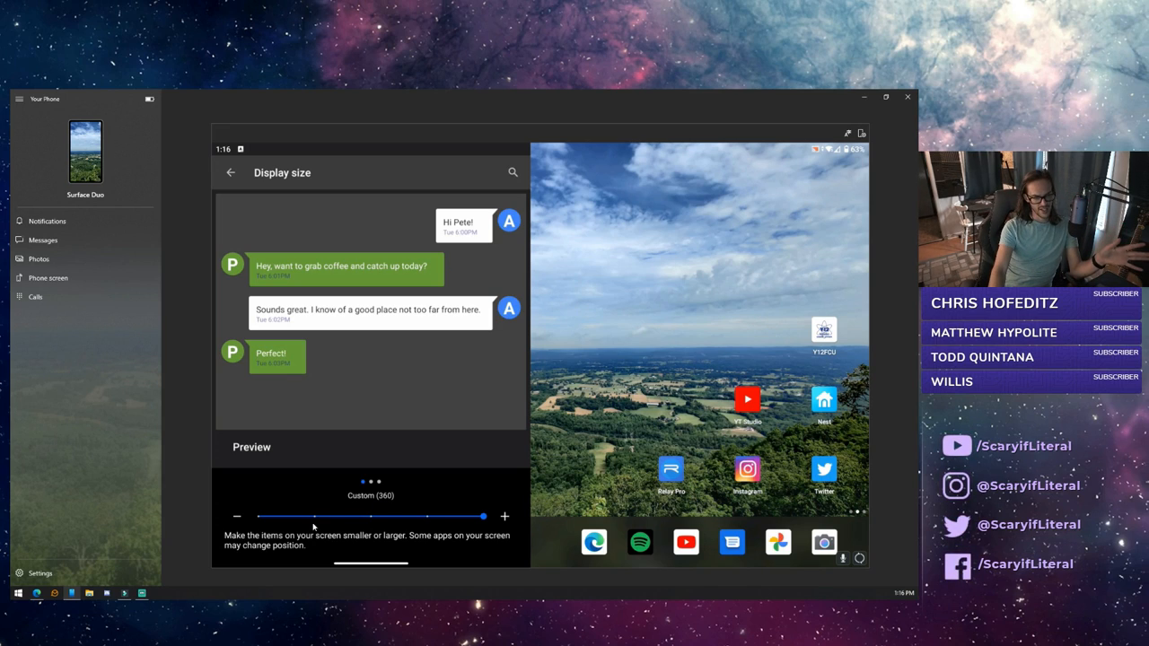
pyautogui.moveTo(483, 516); pyautogui.dragTo(333, 510)
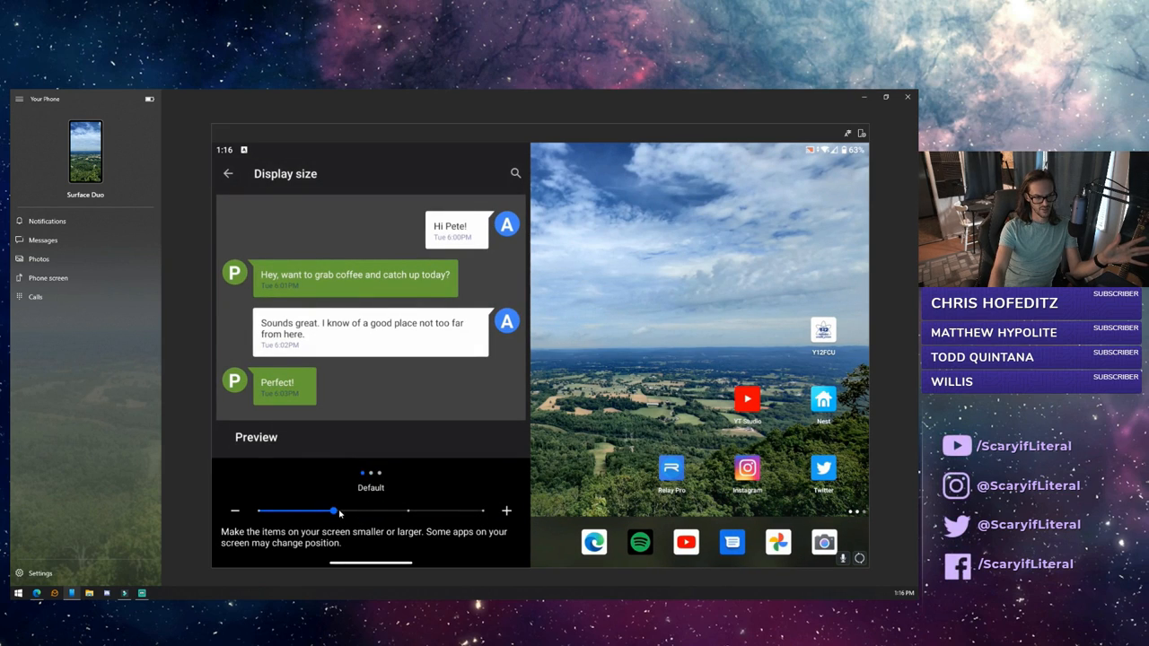
pyautogui.moveTo(333, 510); pyautogui.dragTo(257, 519)
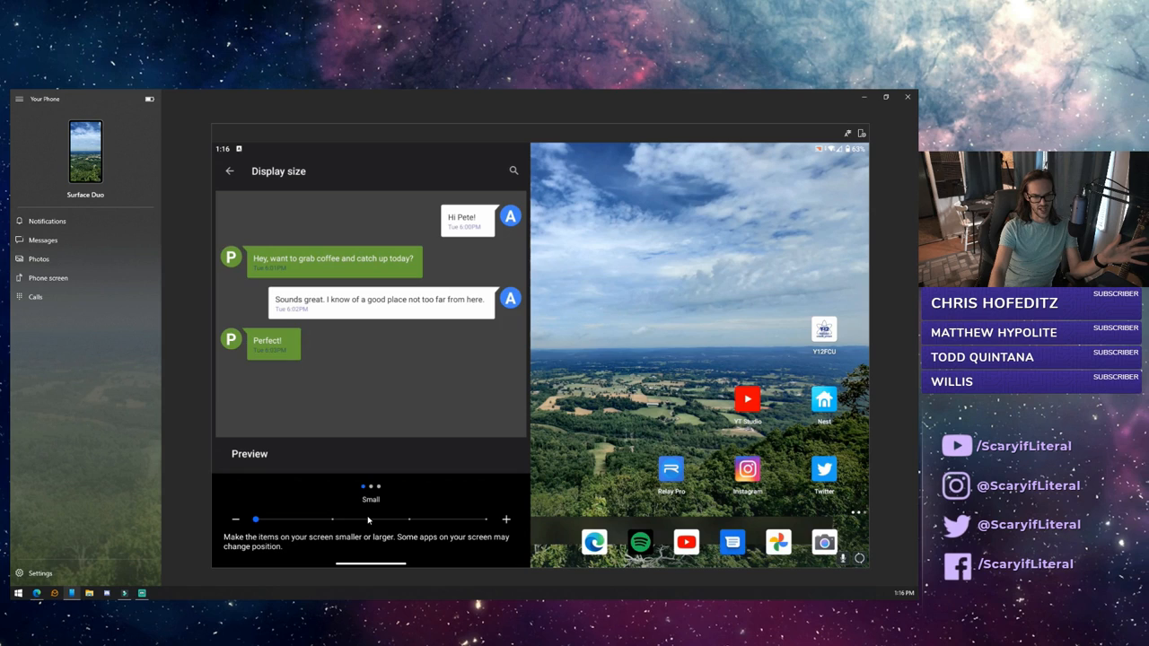
pyautogui.moveTo(440, 519)
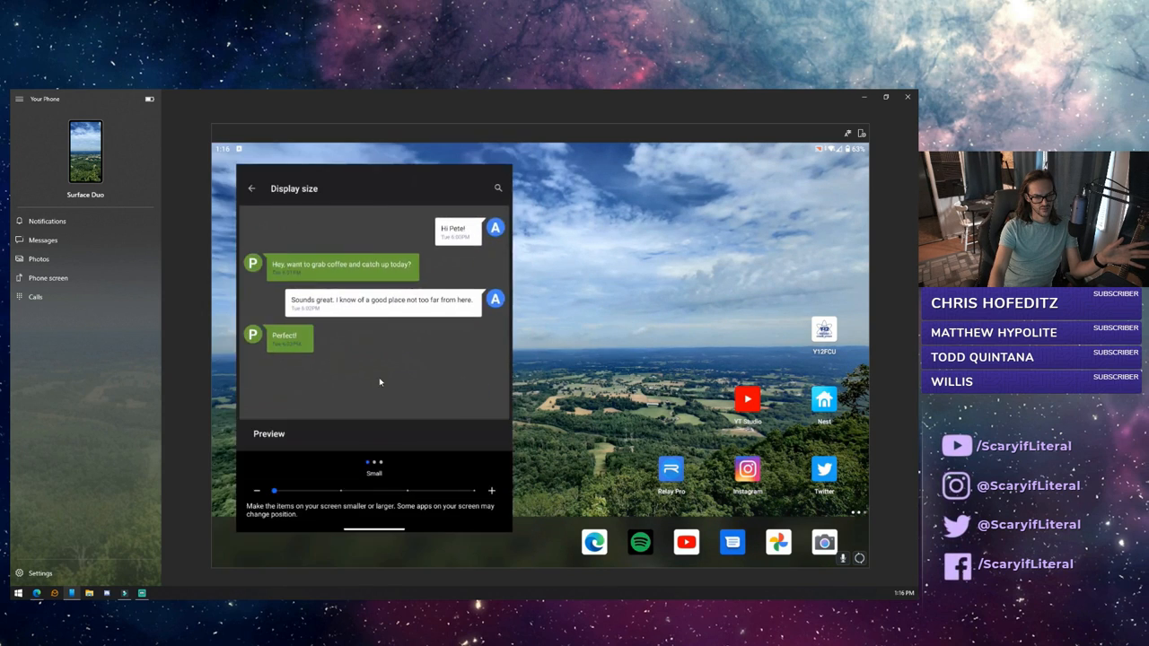
# Step: Close Display size settings and return to the Duo's home screen
pyautogui.click(252, 187)
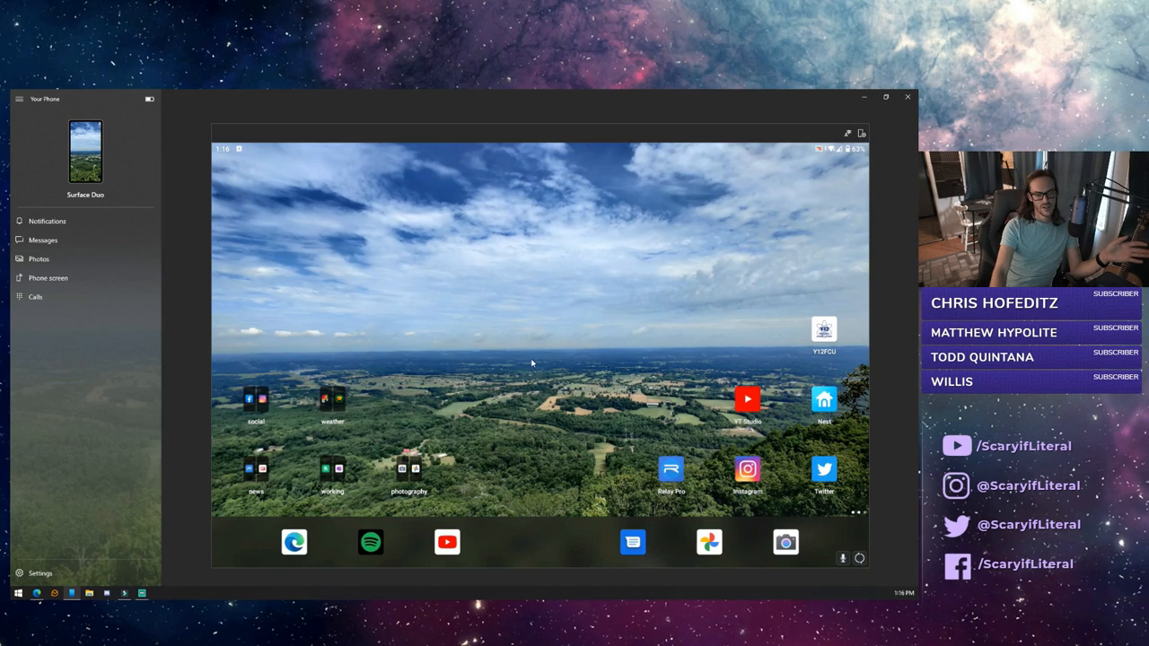
pyautogui.moveTo(636, 440)
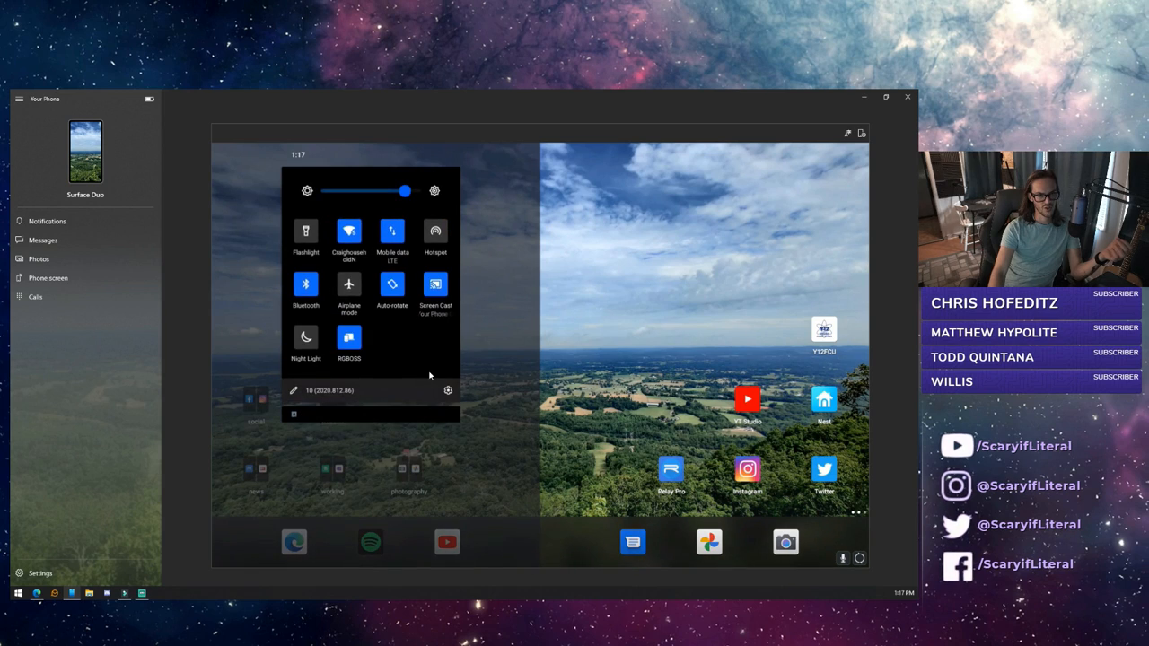
# Step: Tap Build number in About to confirm developer mode is already enabled, then go back
pyautogui.click(448, 389)
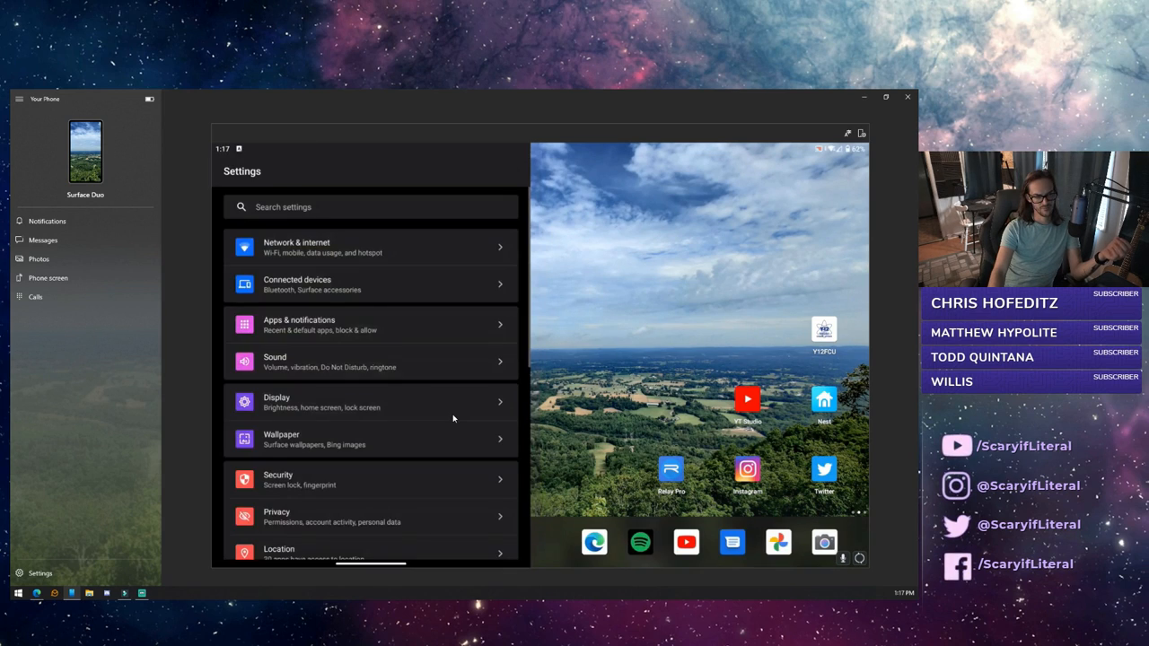
pyautogui.scroll(-3)
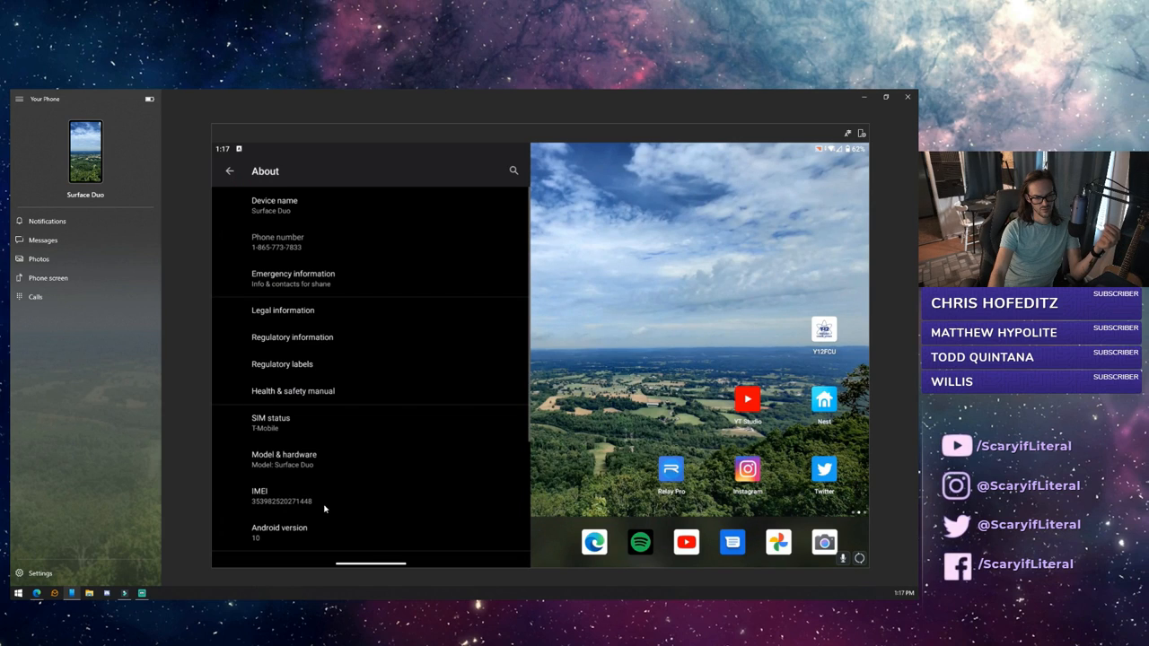
pyautogui.scroll(-3)
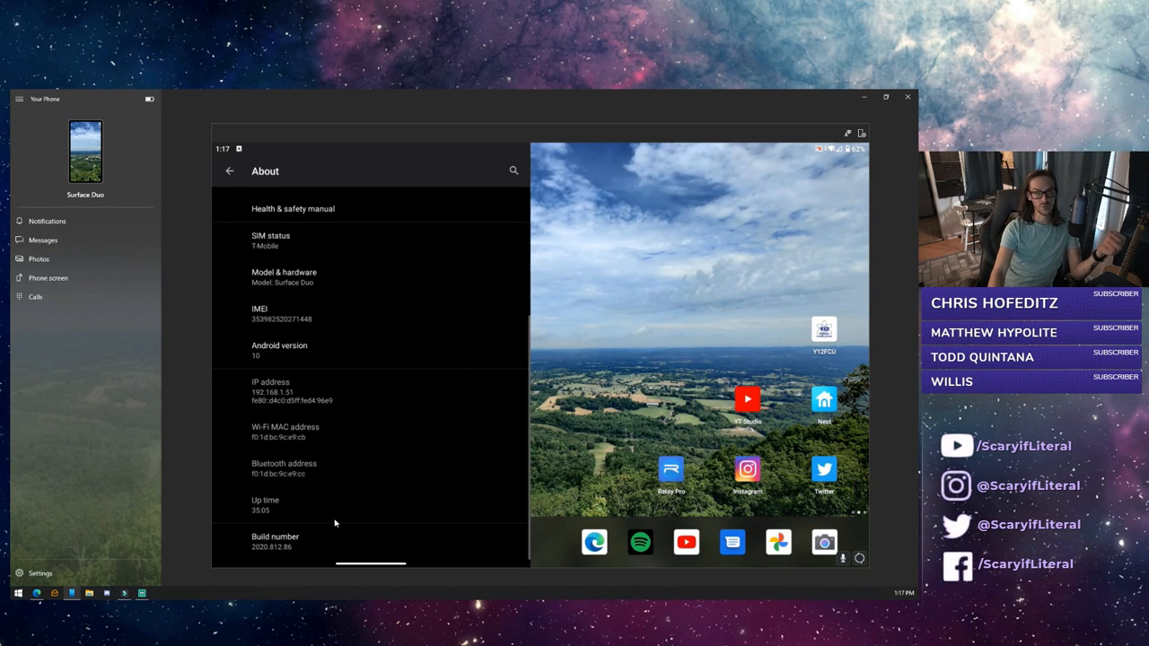
pyautogui.click(275, 541)
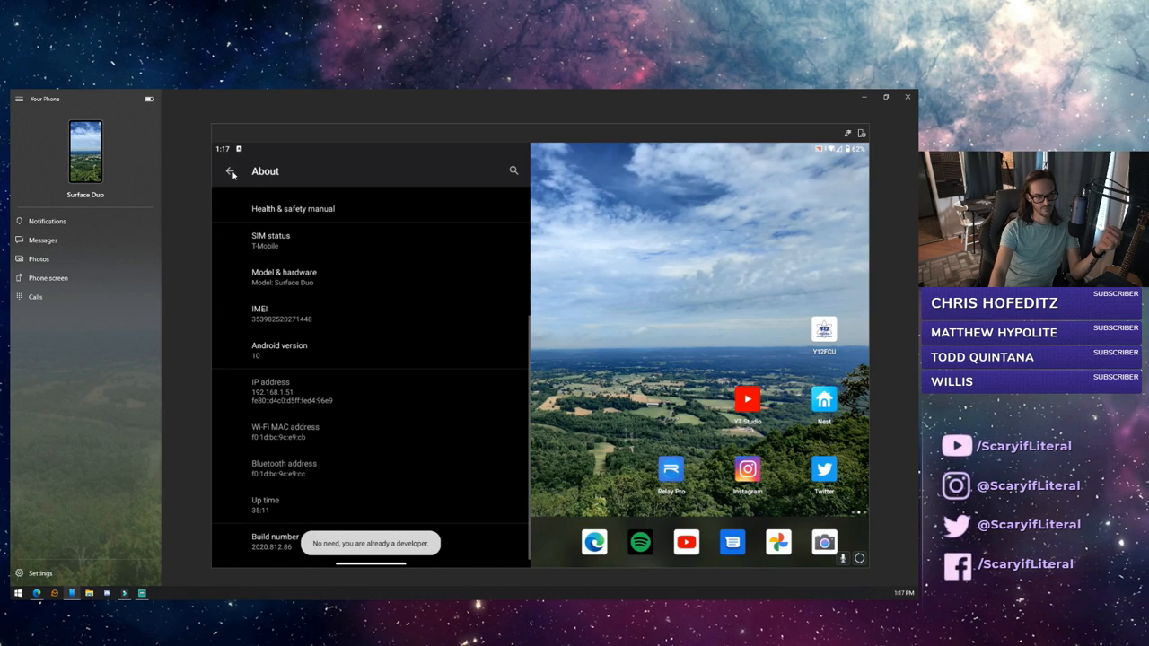
pyautogui.click(231, 172)
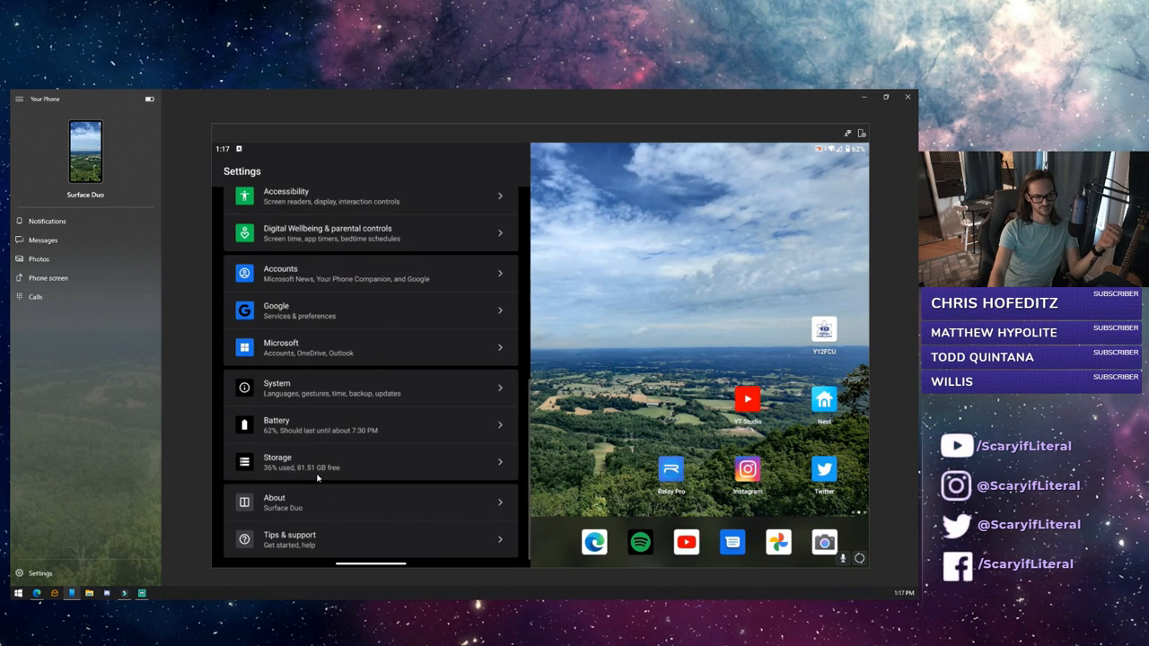
# Step: Scroll System > Developer options down to the Smallest width entry showing 635
pyautogui.click(370, 388)
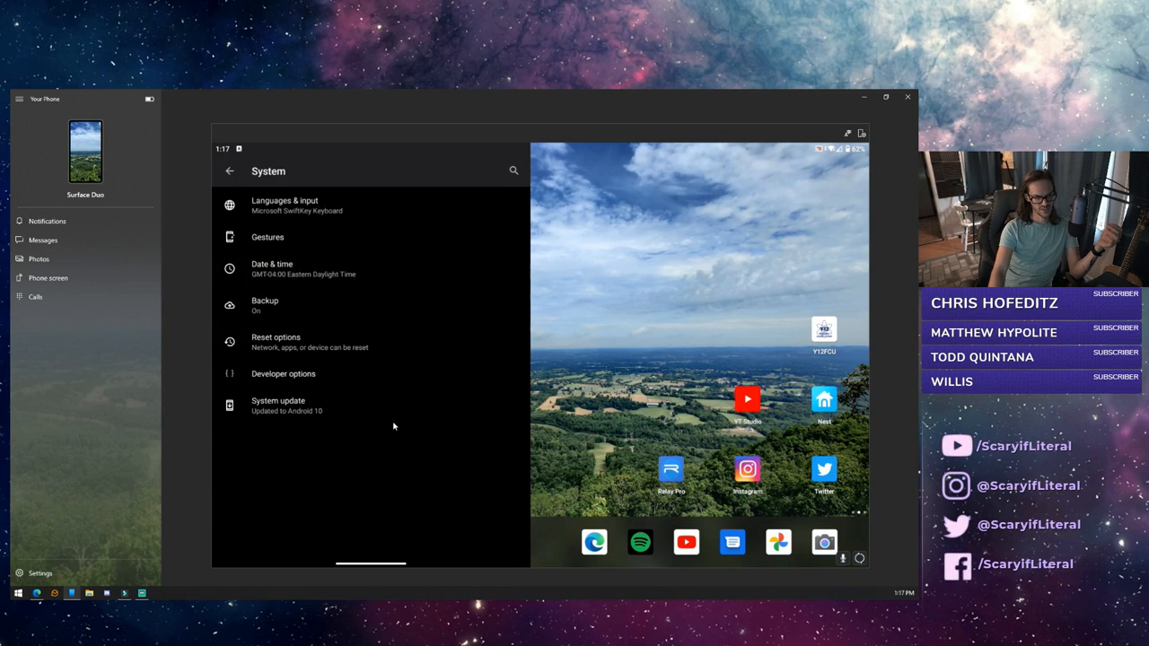
pyautogui.click(282, 374)
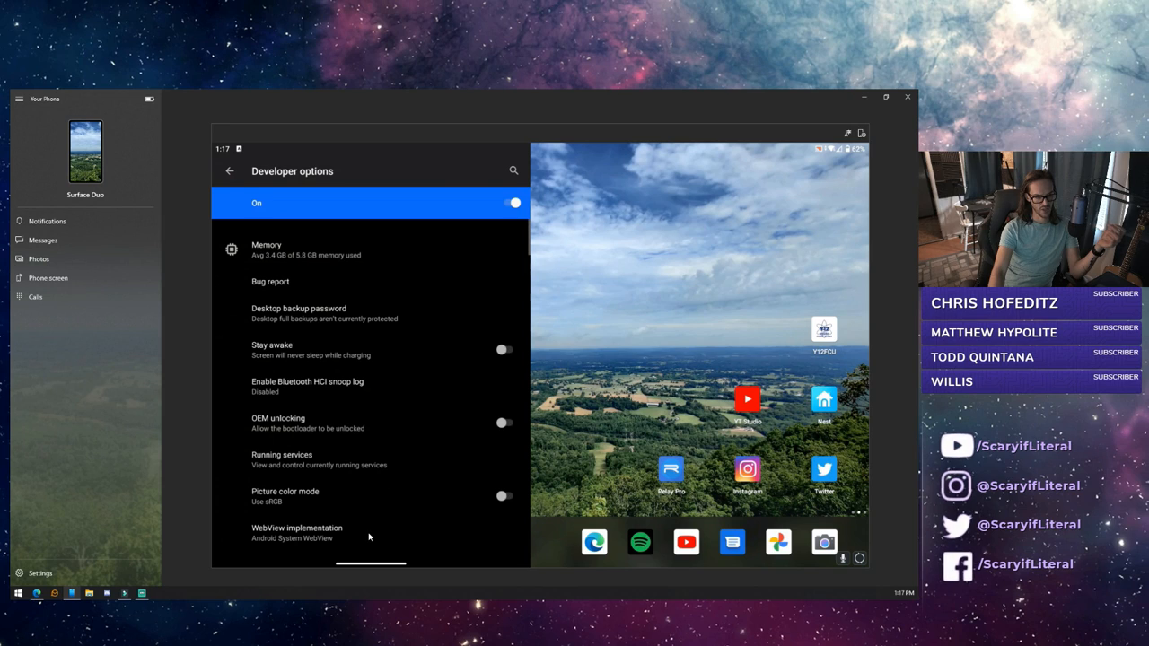
pyautogui.scroll(-3)
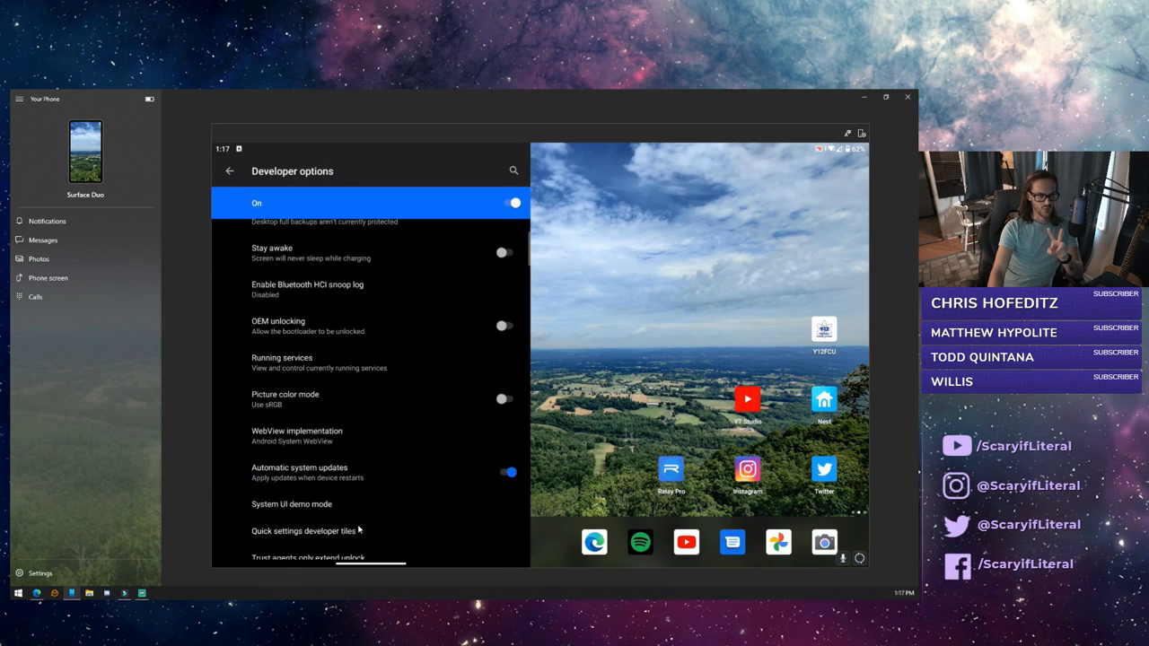
pyautogui.scroll(-3)
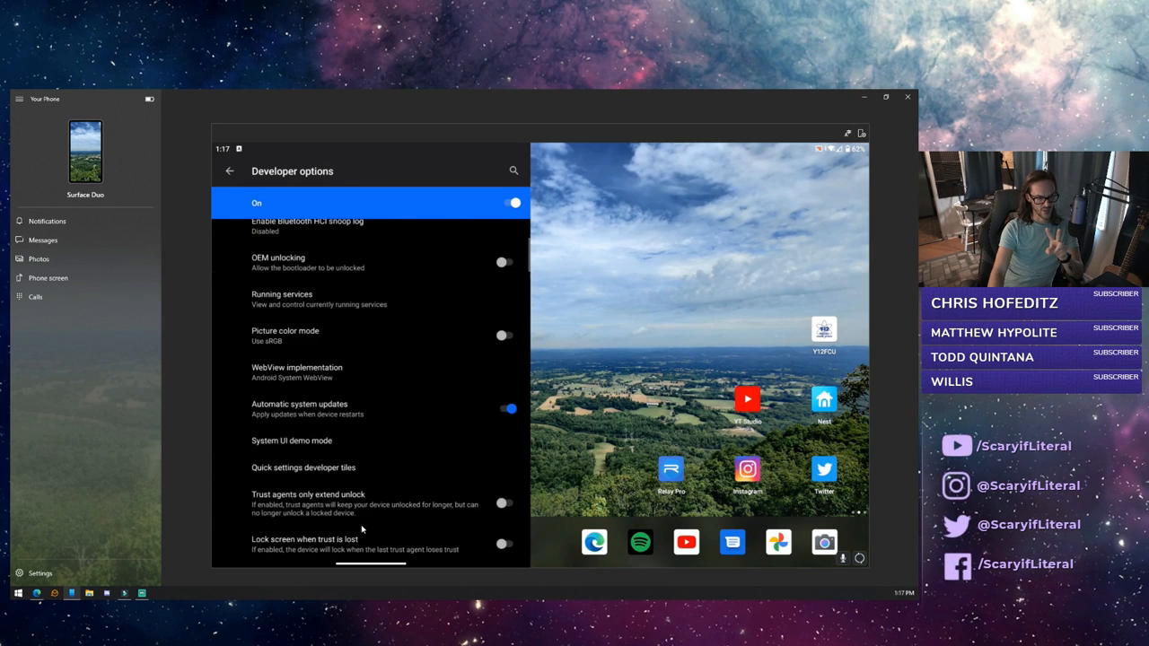
pyautogui.scroll(-3)
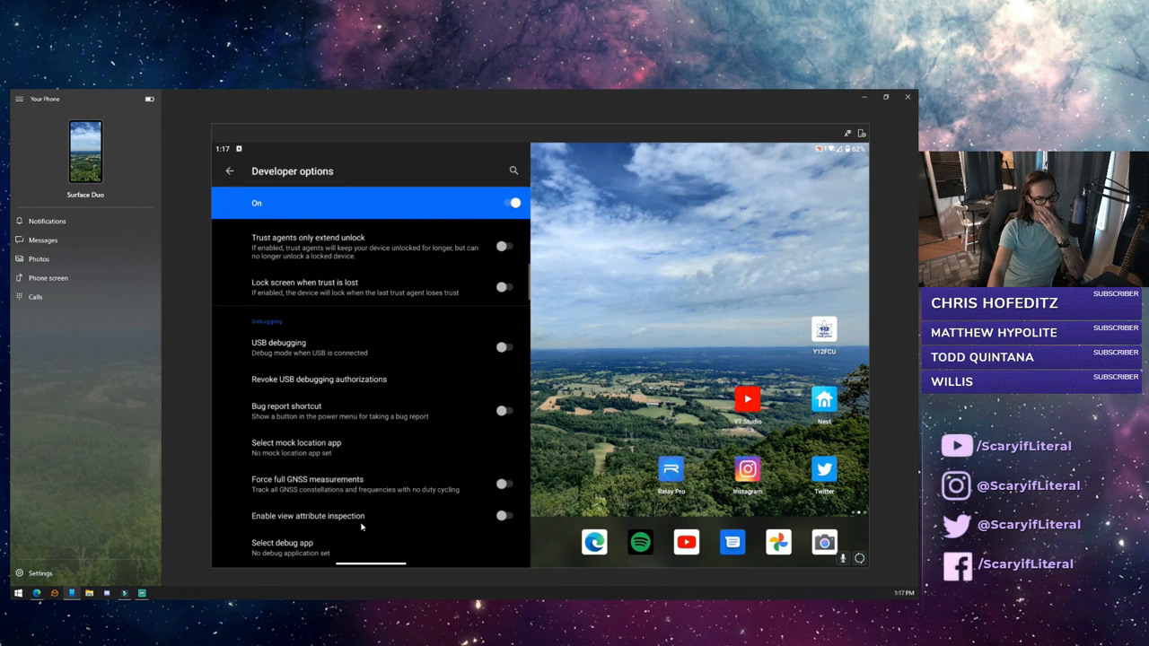
pyautogui.scroll(-3)
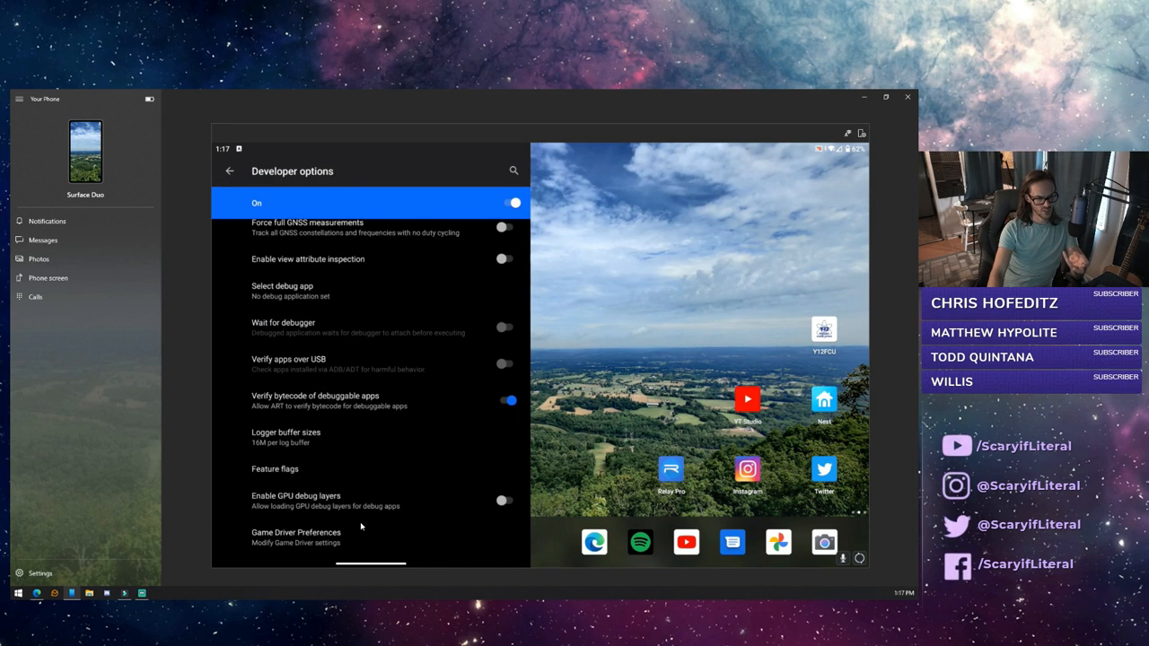
pyautogui.scroll(-3)
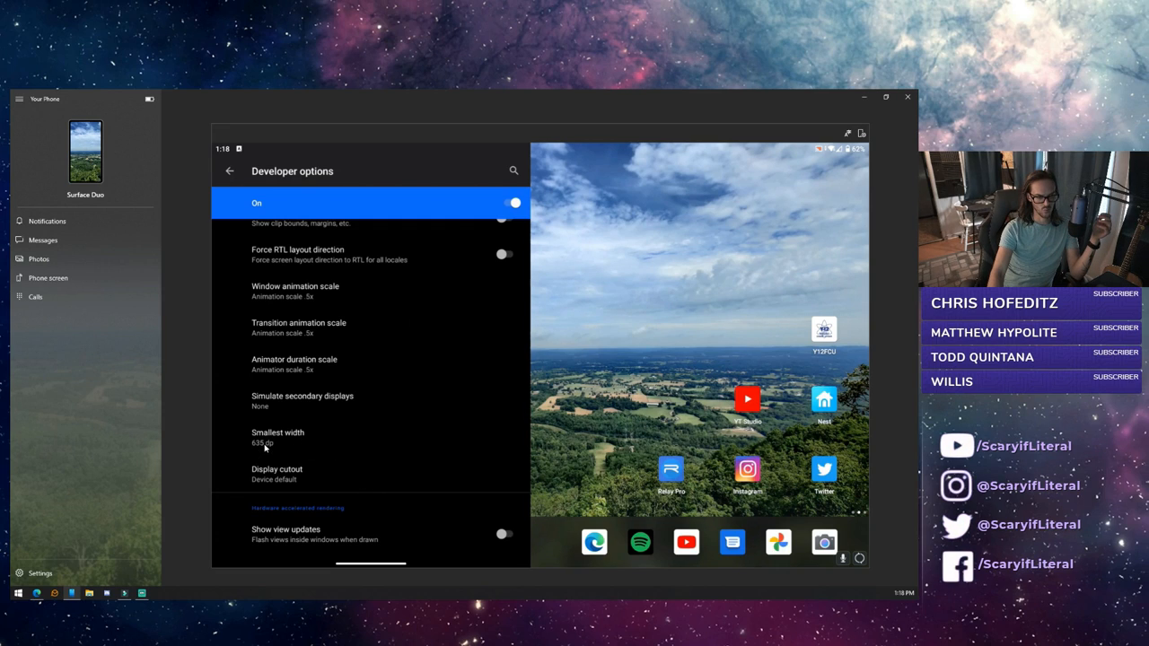
pyautogui.click(278, 438)
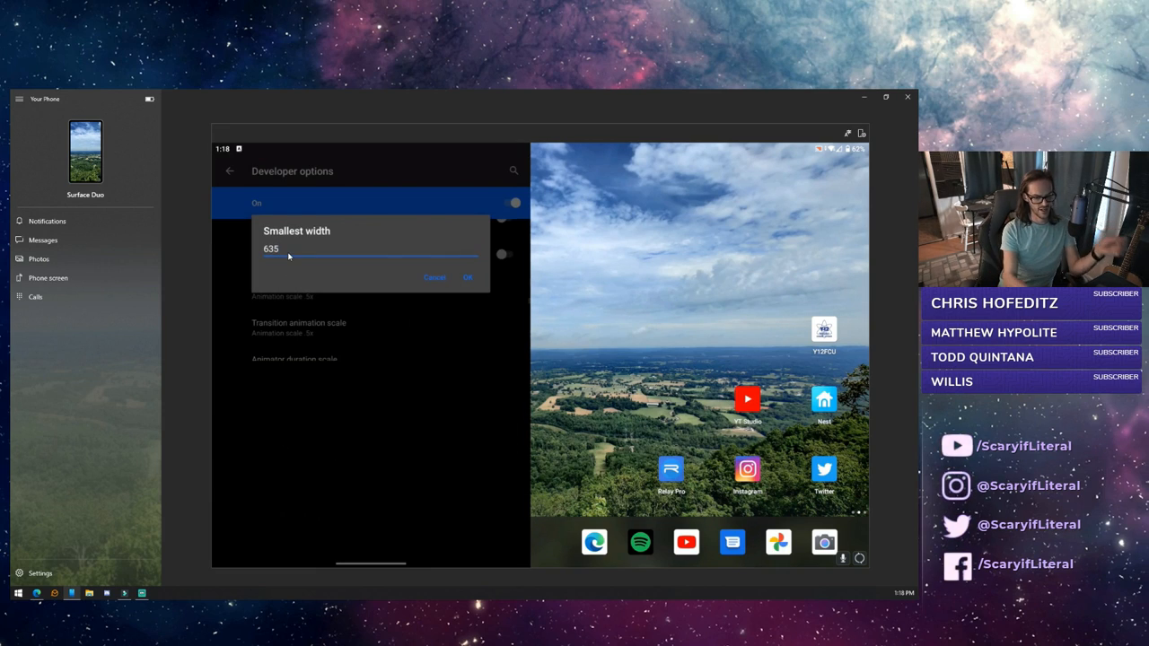
# Step: Replace the 635 smallest width value with 600 dp and confirm
pyautogui.click(468, 276)
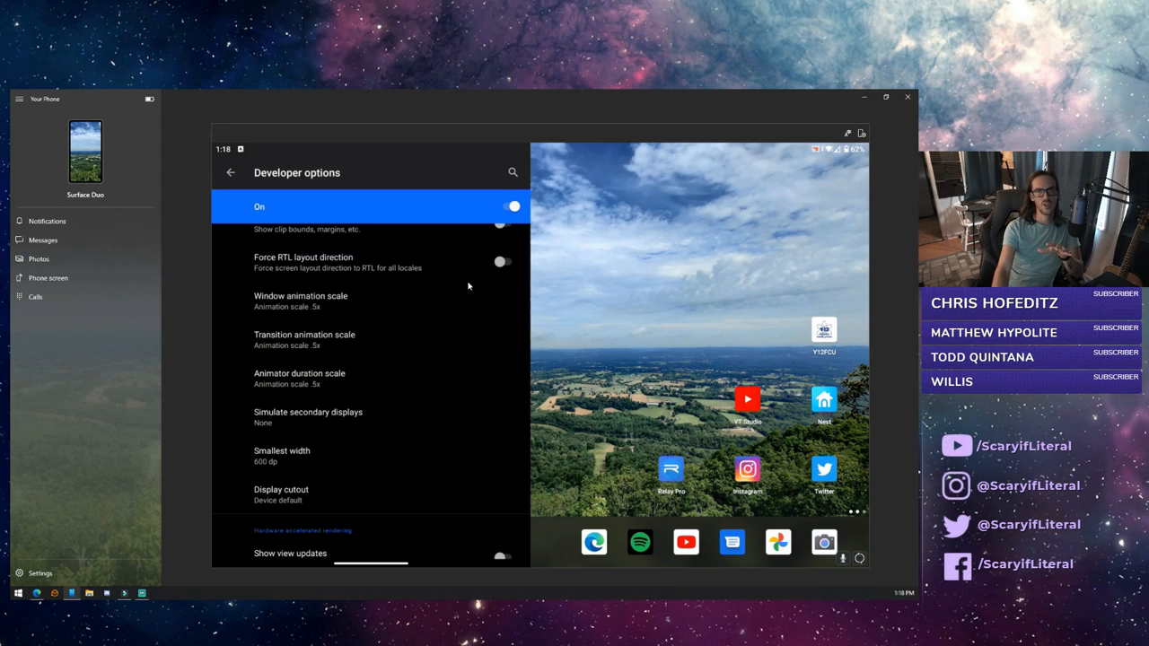
pyautogui.moveTo(460, 313)
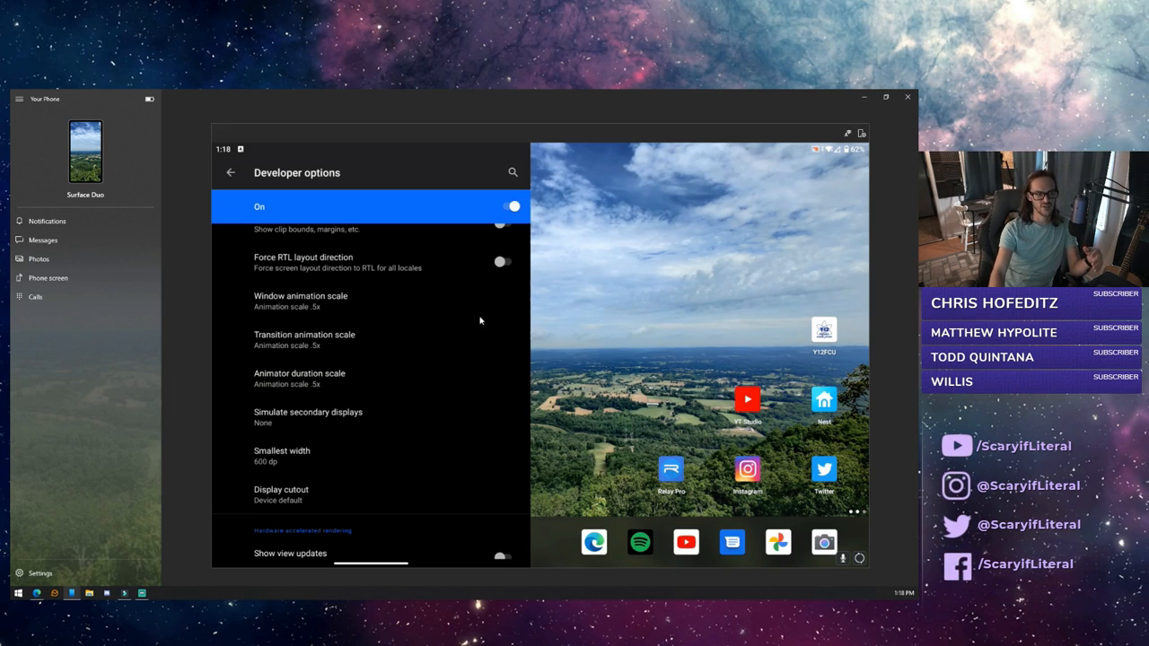
pyautogui.moveTo(301, 312)
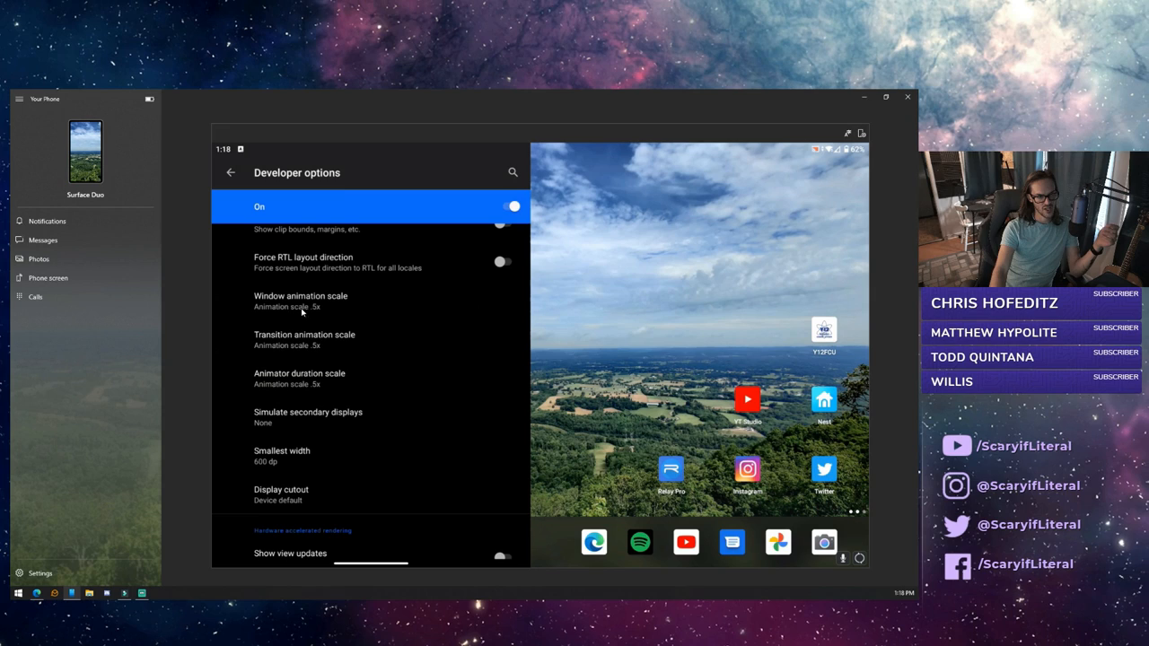
# Step: Choose Animation scale .5x for Window animation scale
pyautogui.click(301, 300)
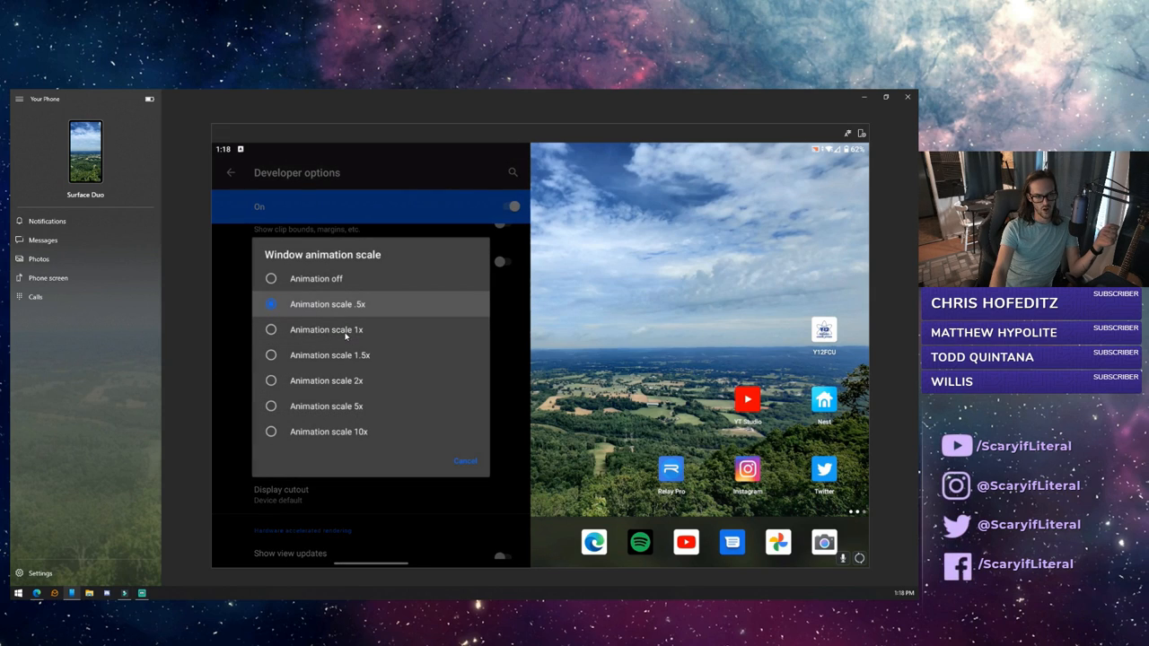
pyautogui.click(326, 303)
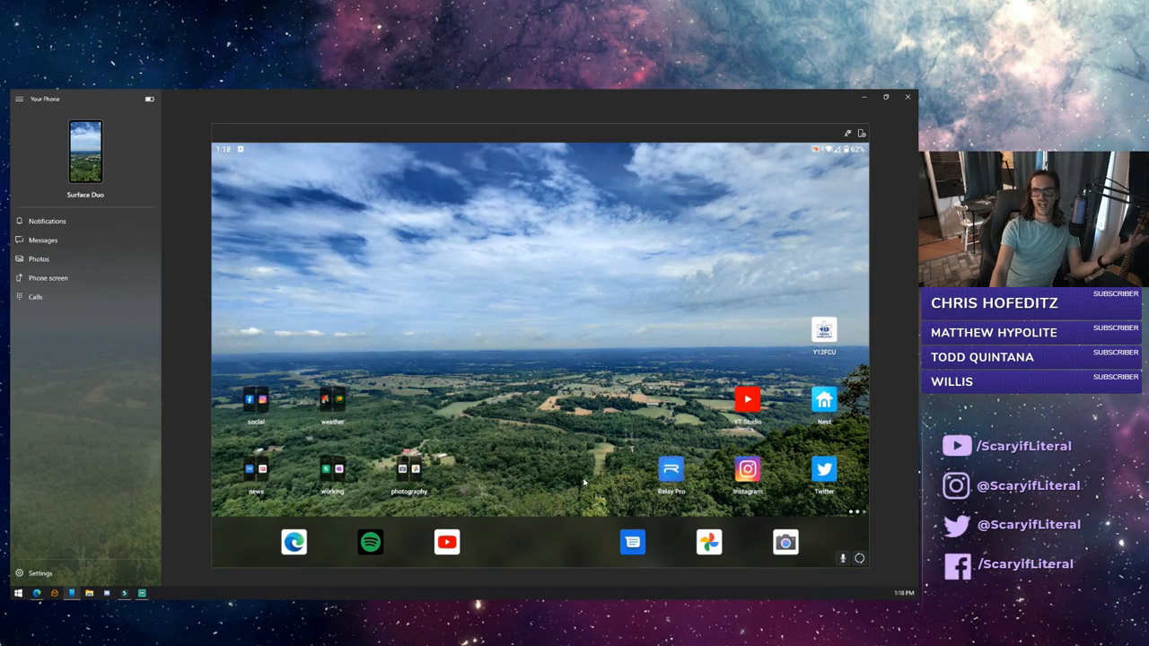
# Step: Launch YouTube, scroll the Home feed, view Subscriptions, then return to Home
pyautogui.click(447, 542)
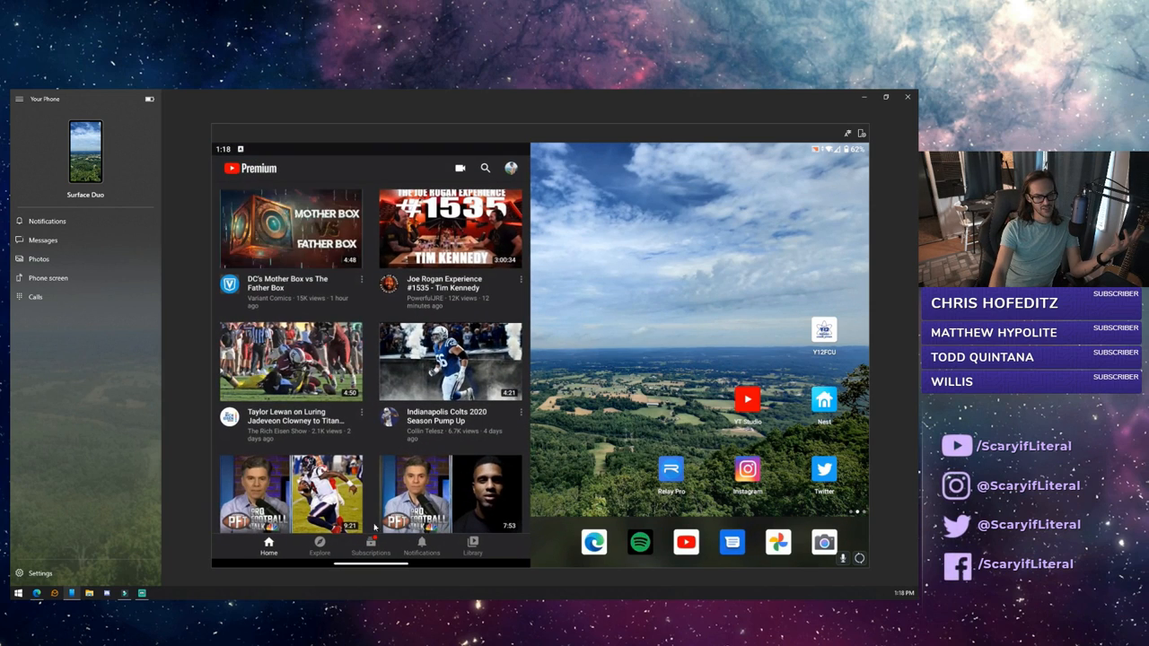
pyautogui.moveTo(470, 452)
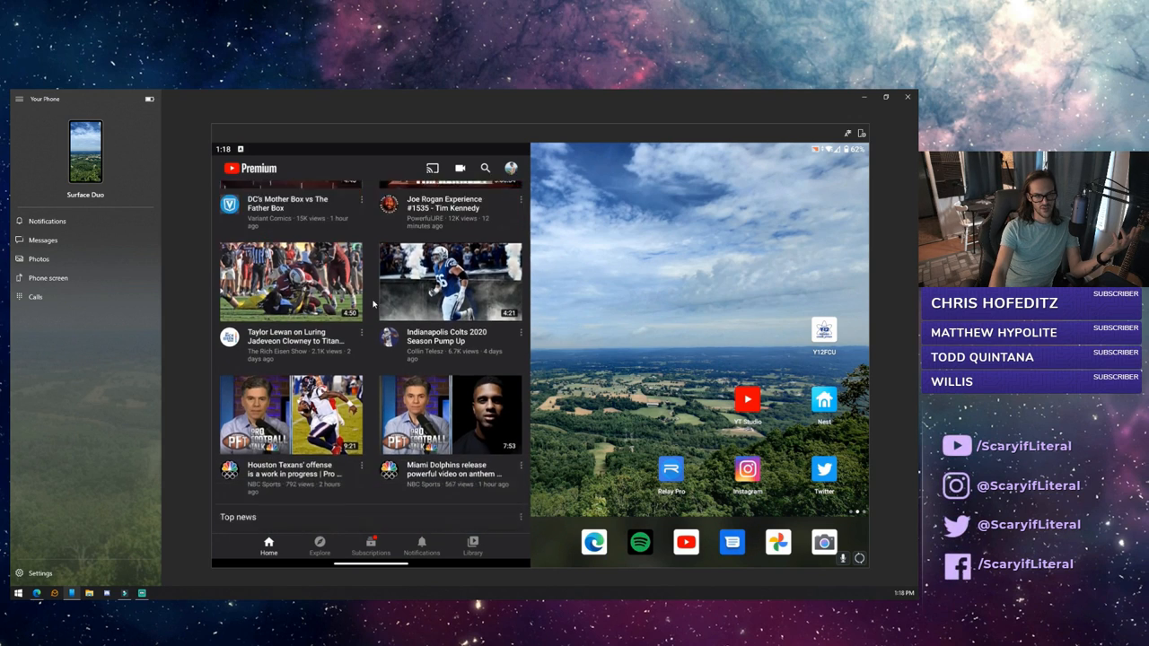
pyautogui.scroll(-3)
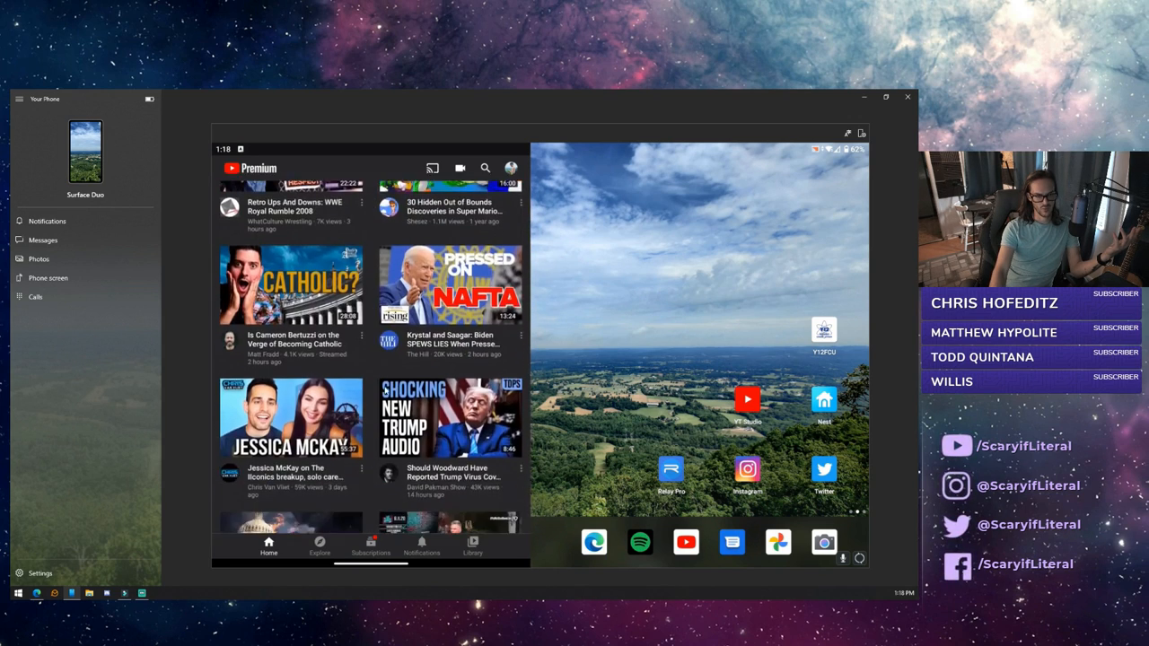
pyautogui.click(371, 547)
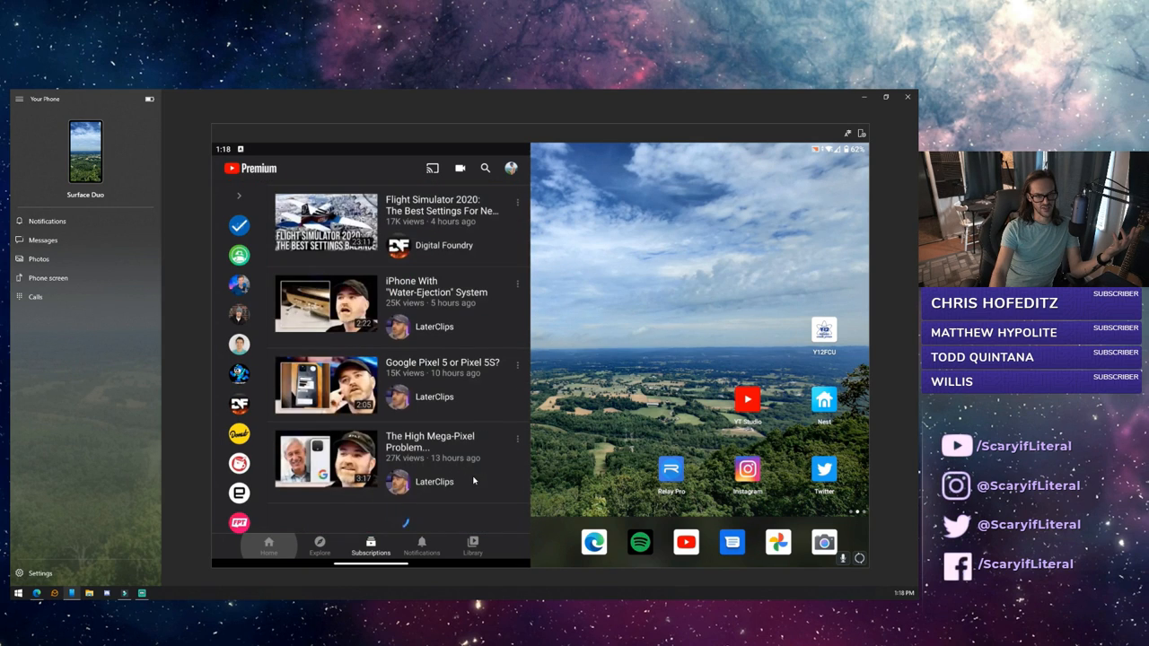
pyautogui.click(268, 546)
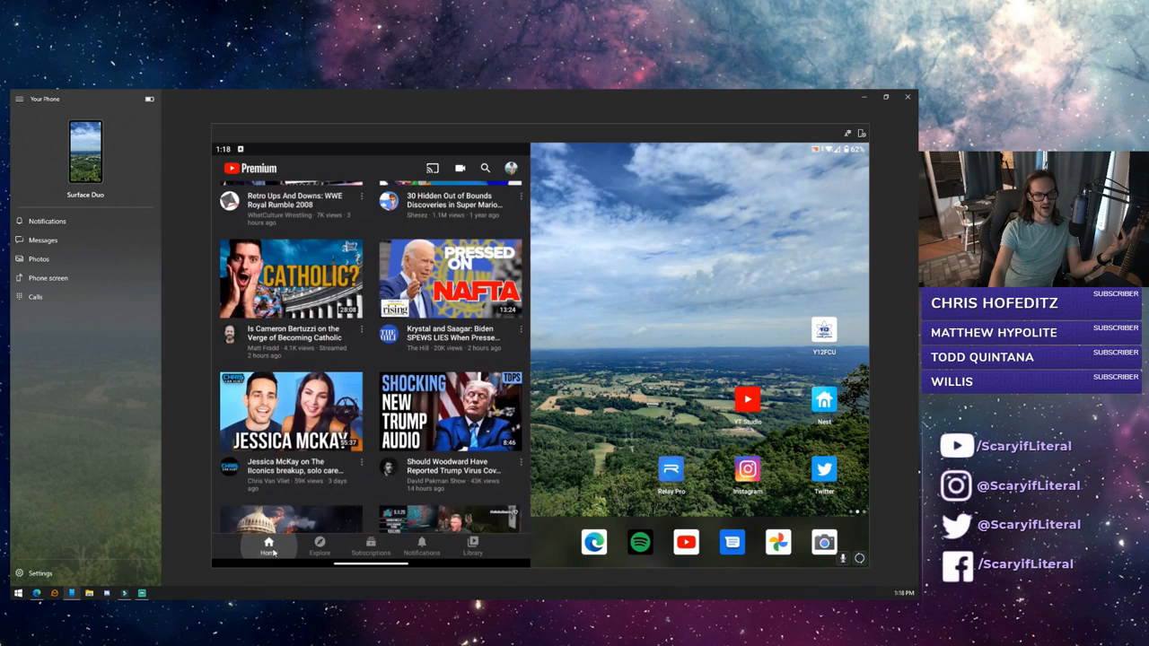